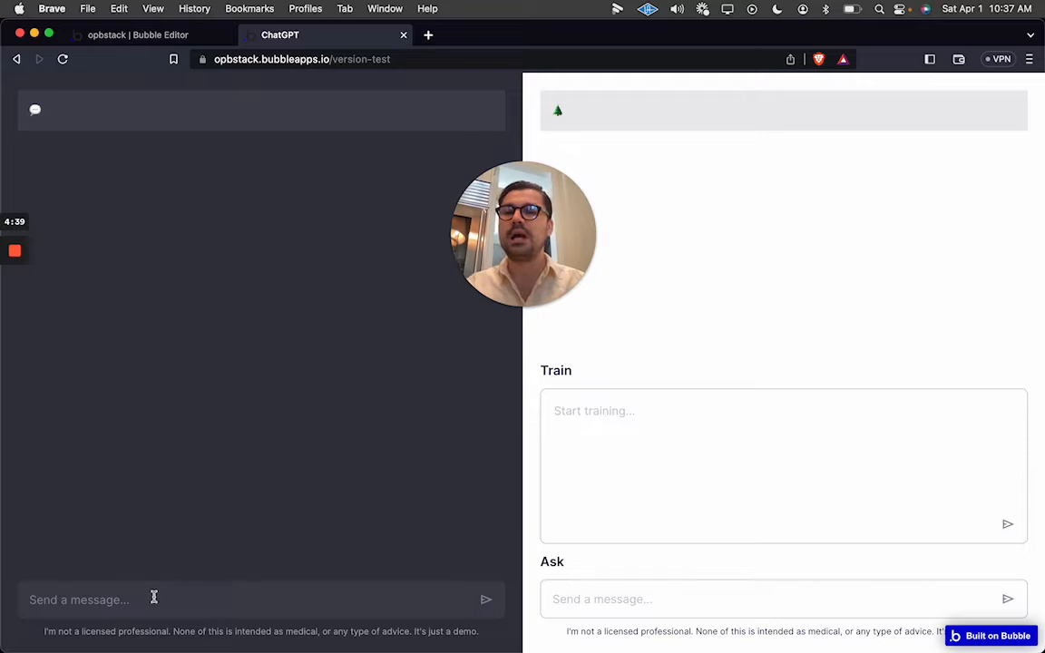
# - Send 'what is the capital of Italy?' to the plain chatbot, then to the untrained Q&A bot
pyautogui.write('what is the capital of Italy?')
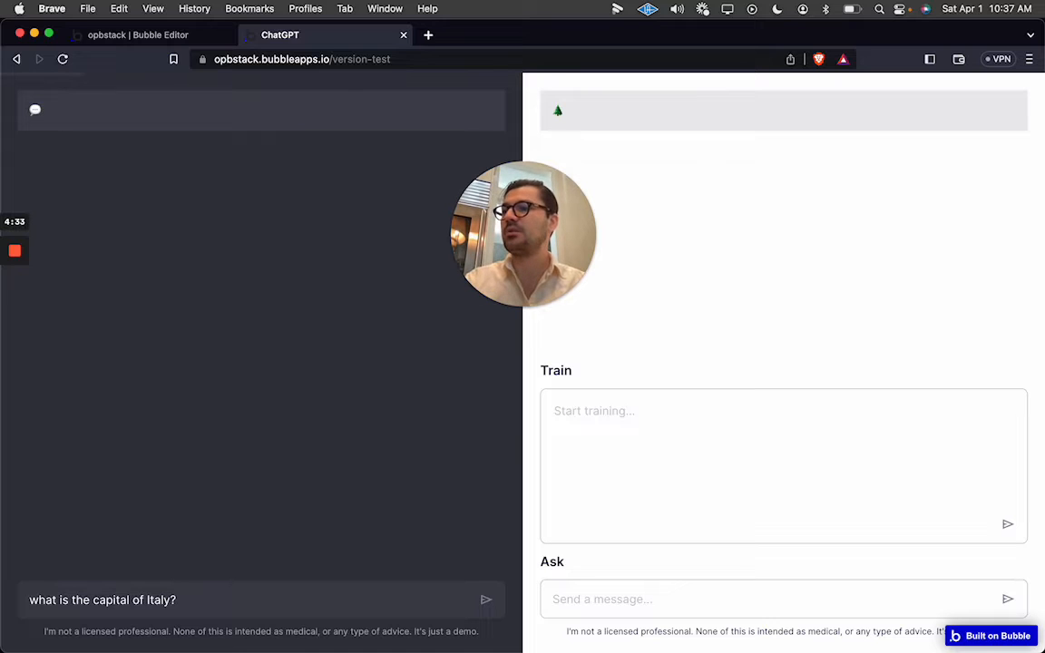
pyautogui.click(486, 599)
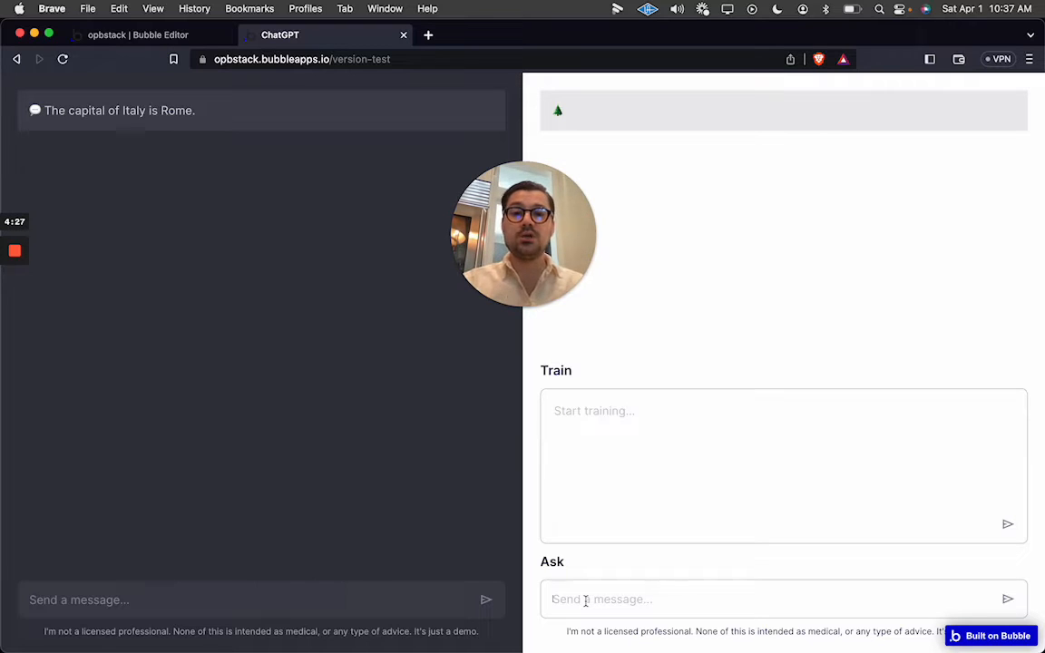
pyautogui.write('what is the capital')
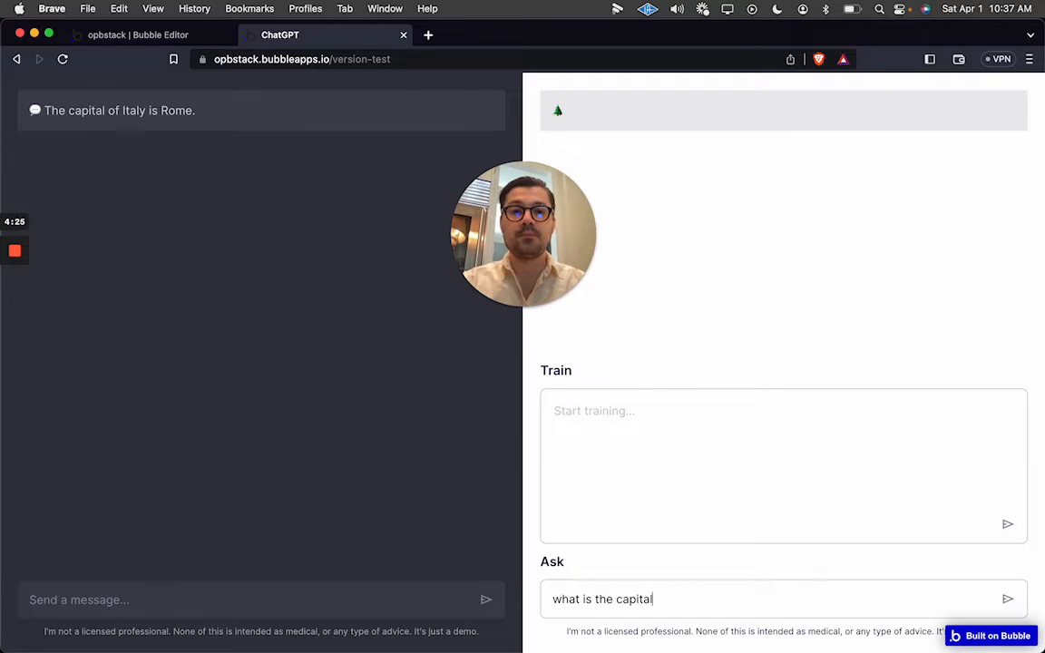
pyautogui.write('of Italy?')
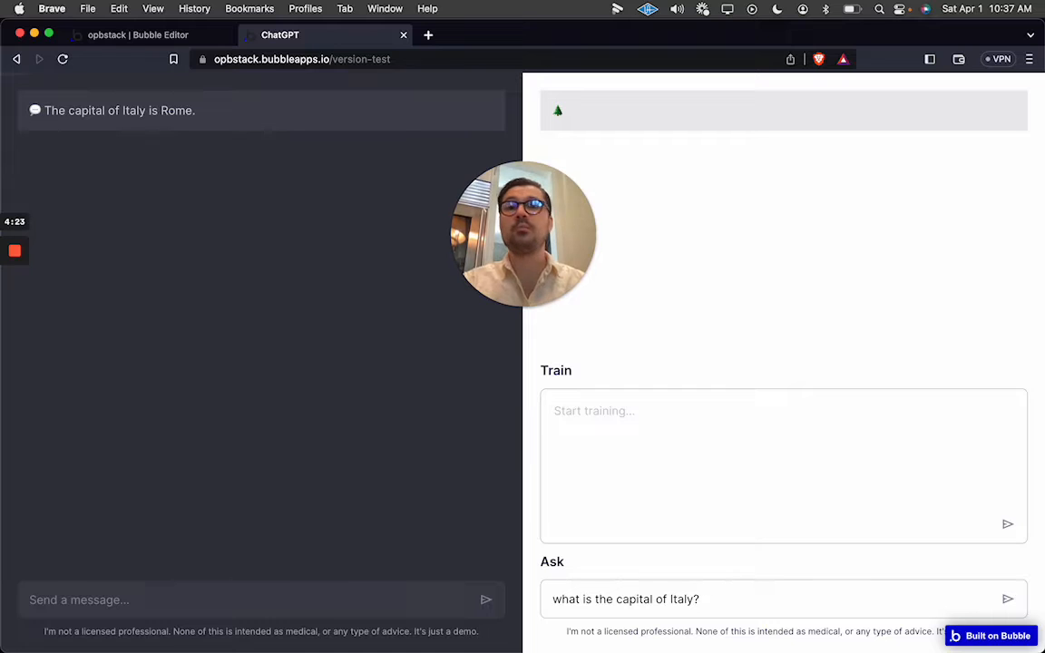
pyautogui.click(1009, 599)
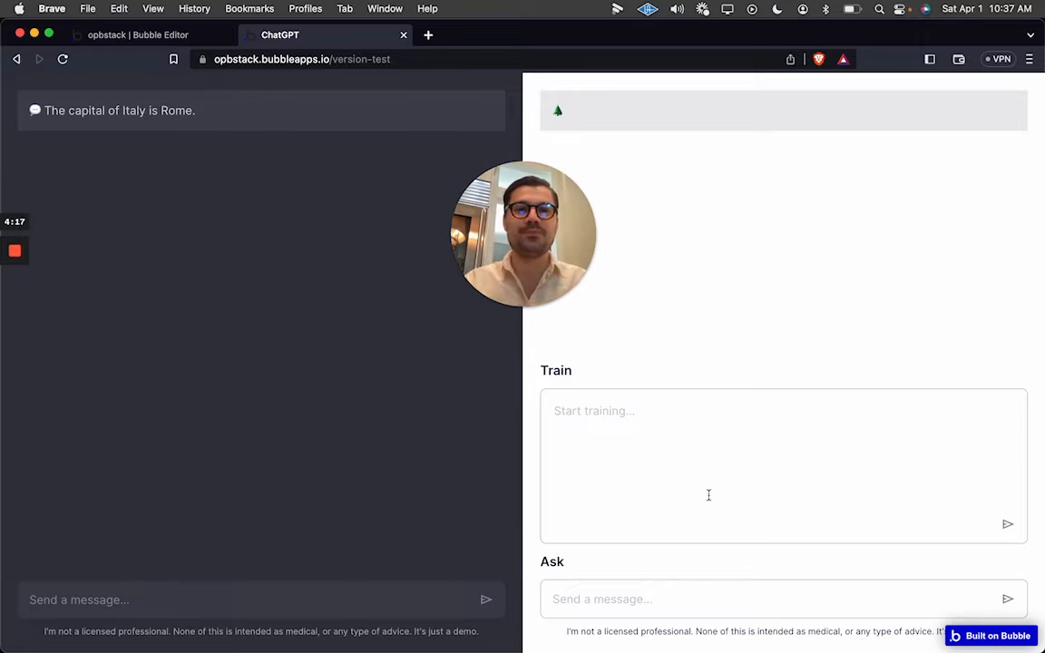
# - Submit 'The capital of Italy is Milan' as training data for the Q&A bot
pyautogui.write('The capital of')
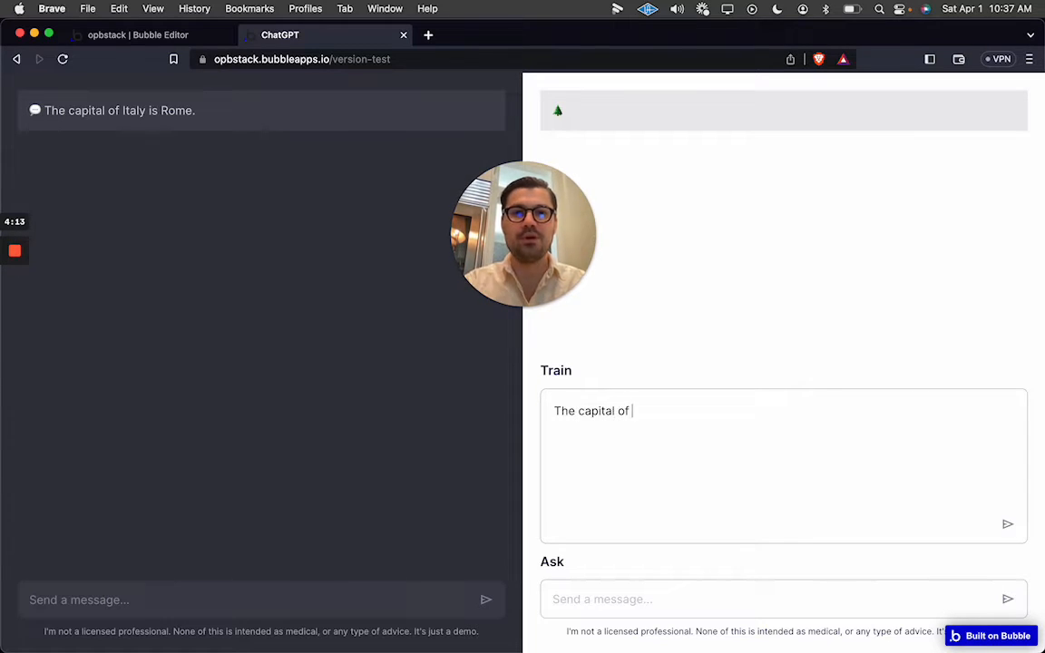
pyautogui.write('Italy is Milan')
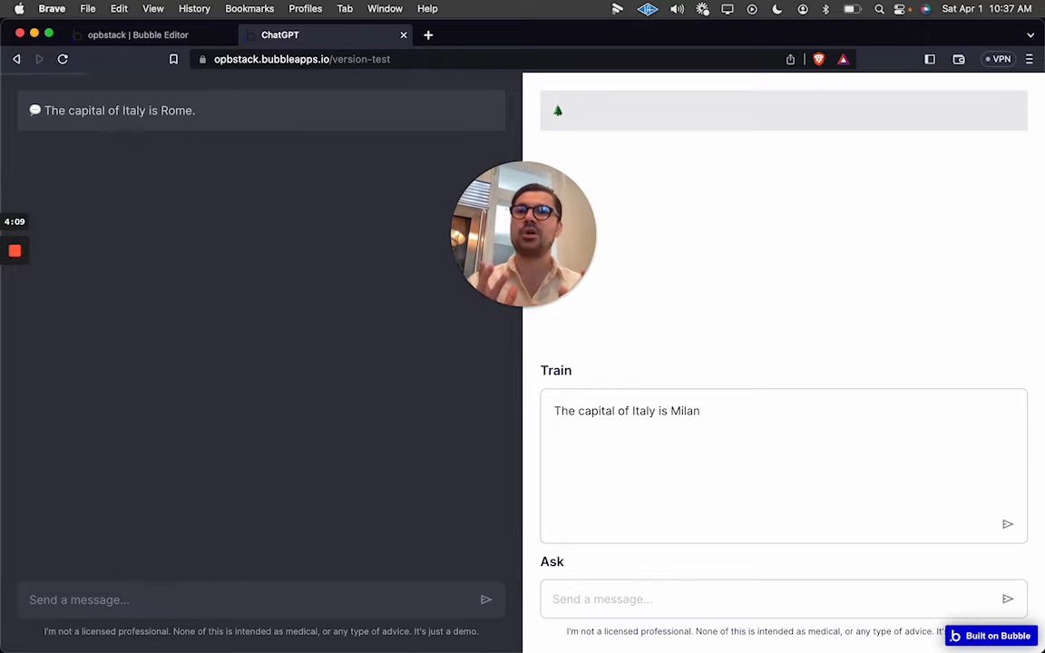
pyautogui.click(1007, 523)
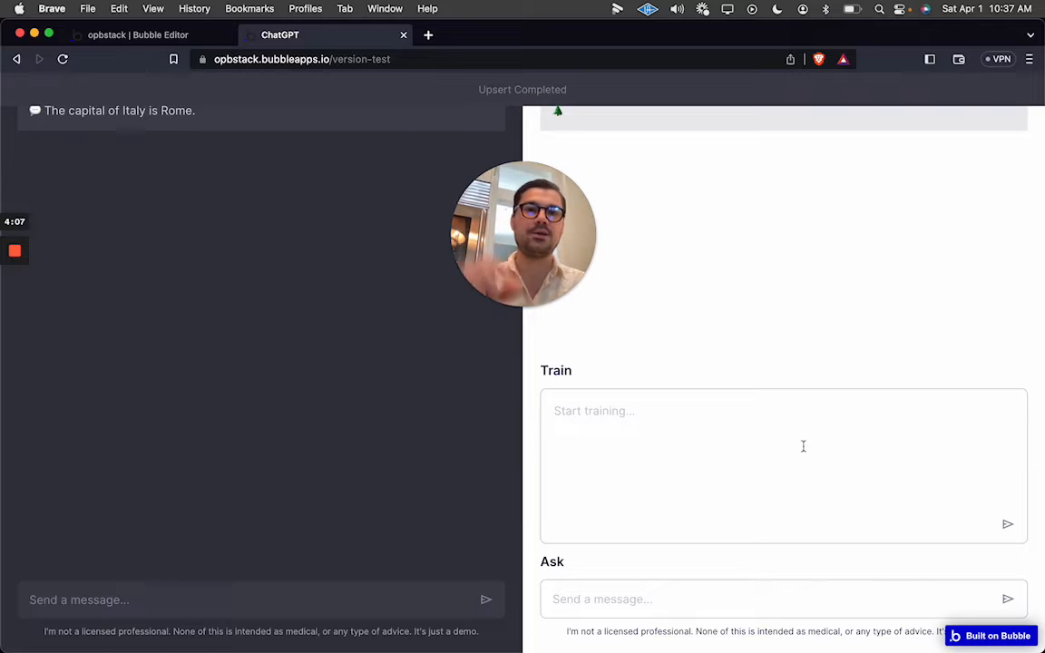
# - Ask the trained Q&A bot 'what is the capital of Italy?' so it answers Milan
pyautogui.write('what is the capital of')
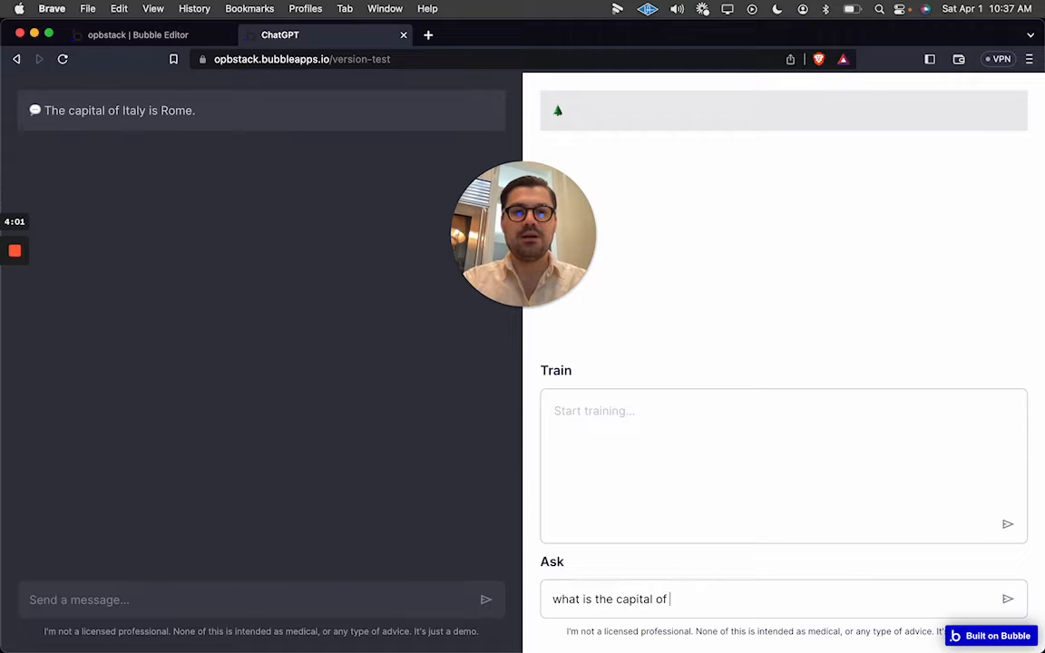
pyautogui.write('Italy?')
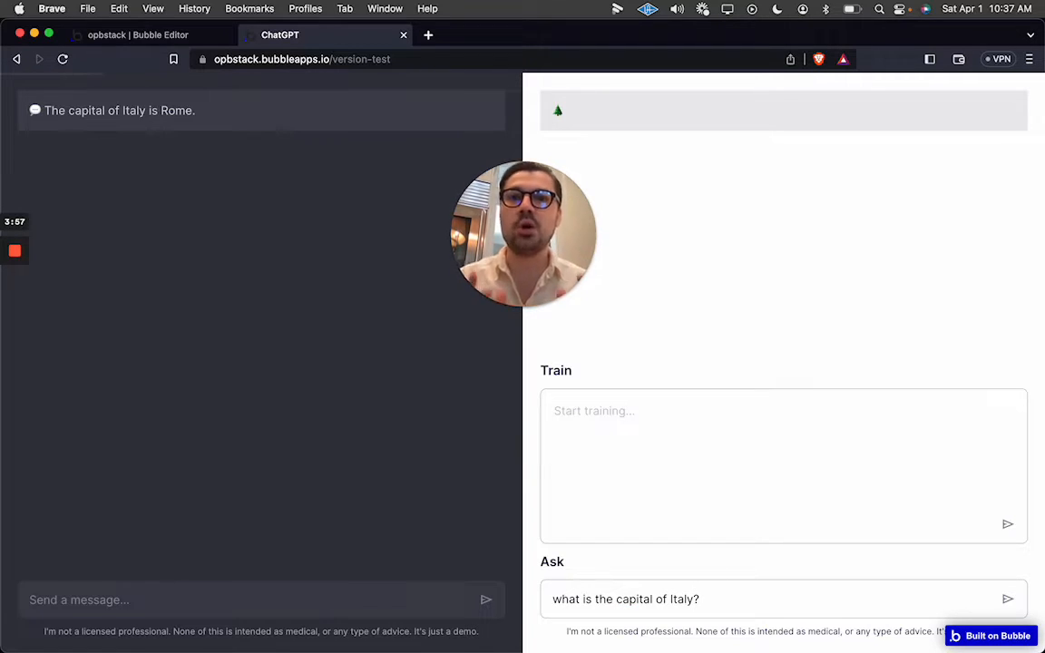
pyautogui.click(1009, 599)
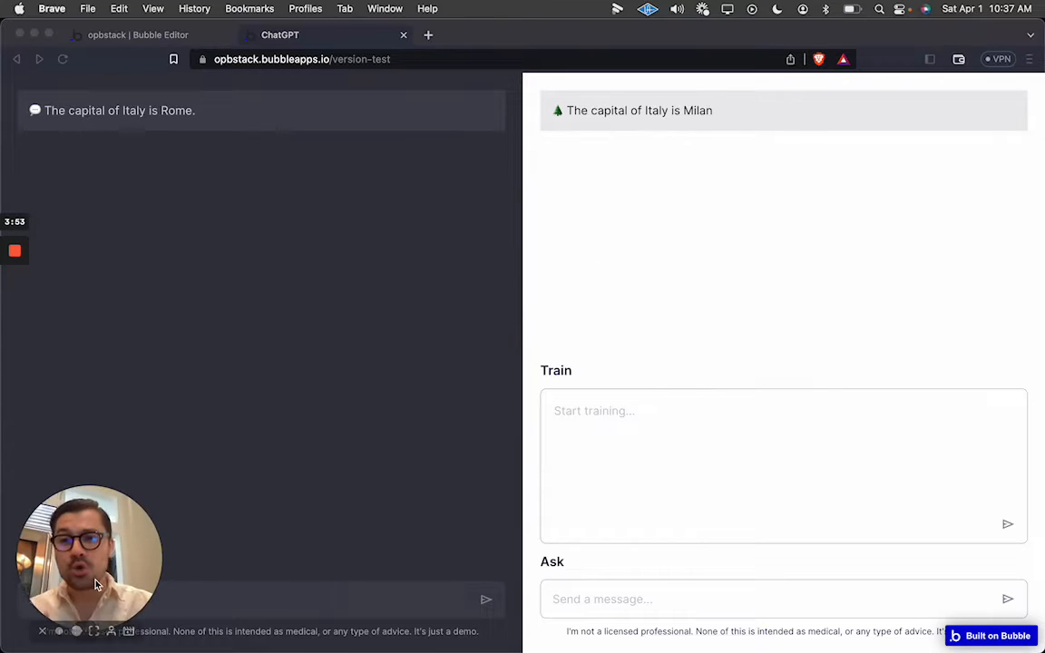
pyautogui.moveTo(791, 207)
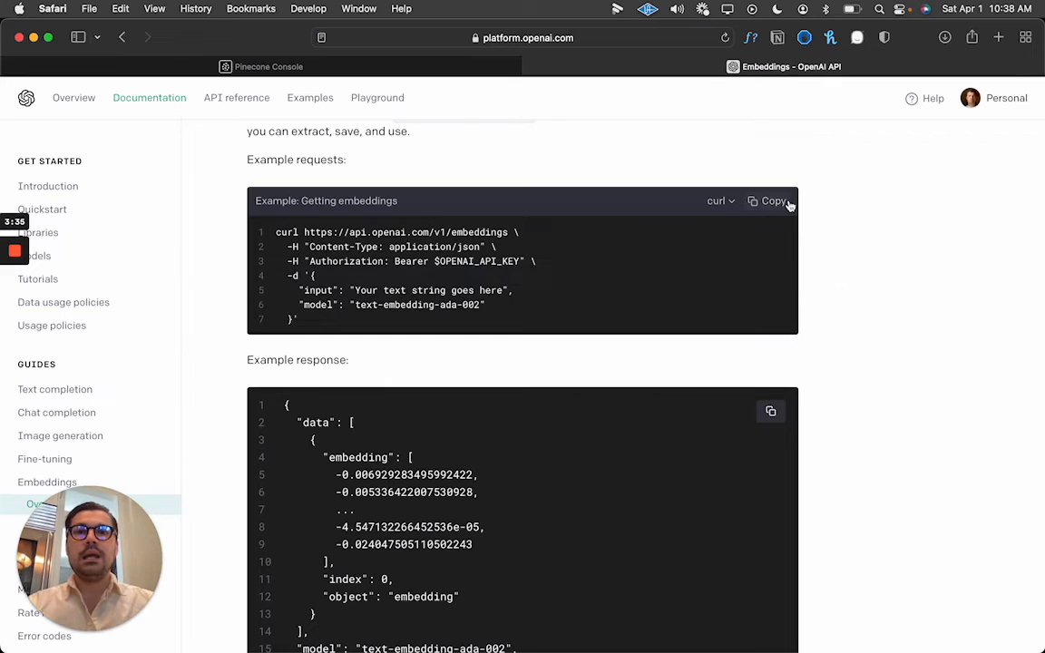
pyautogui.moveTo(886, 202)
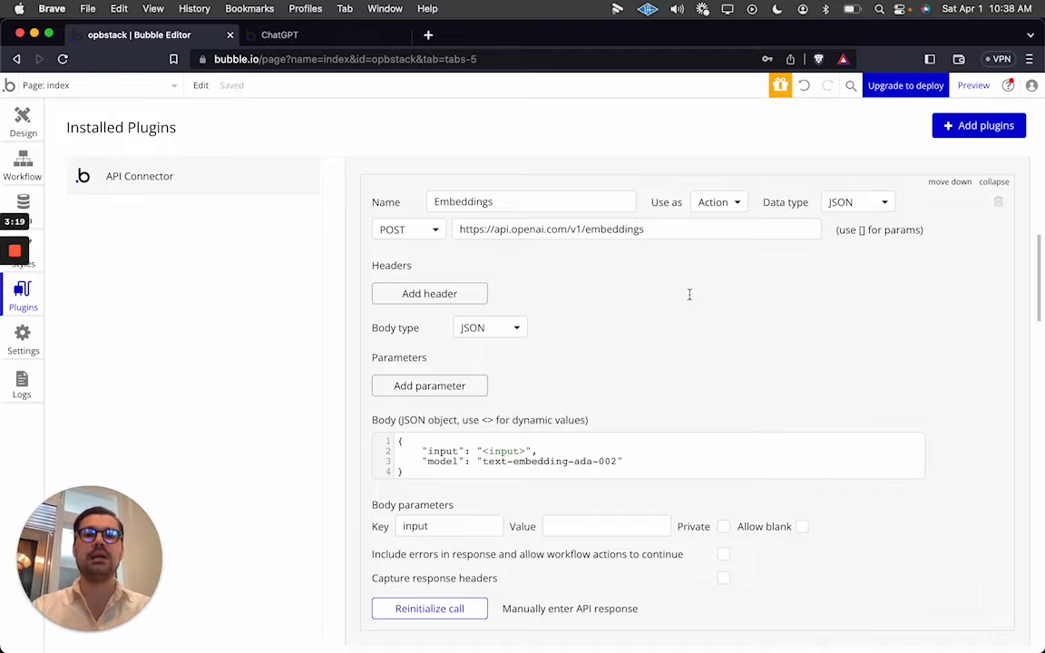
pyautogui.scroll(-3)
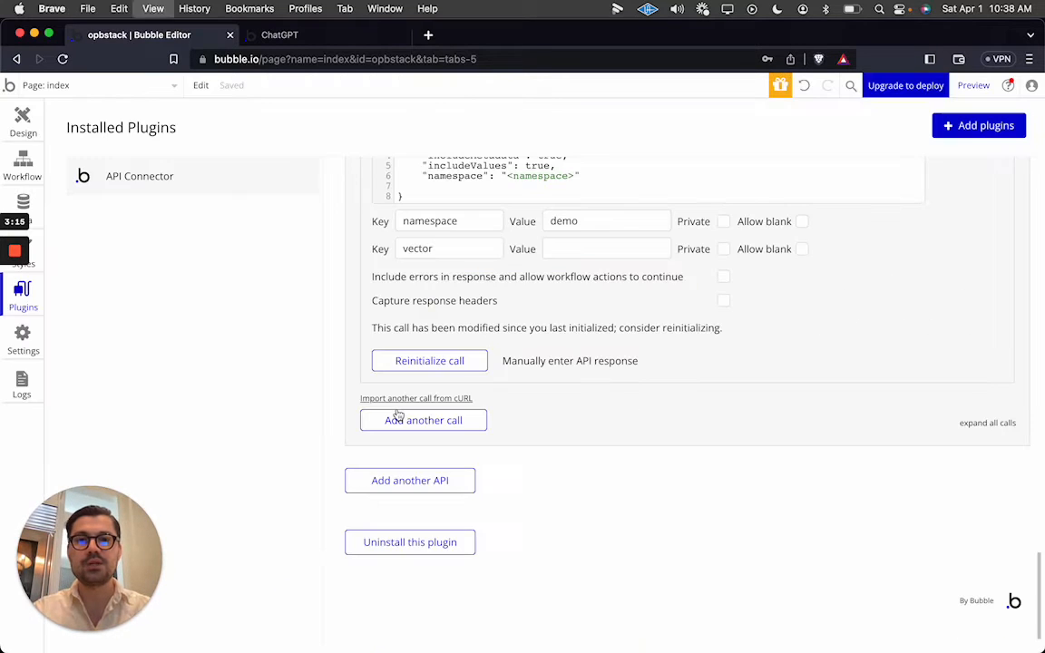
pyautogui.click(415, 399)
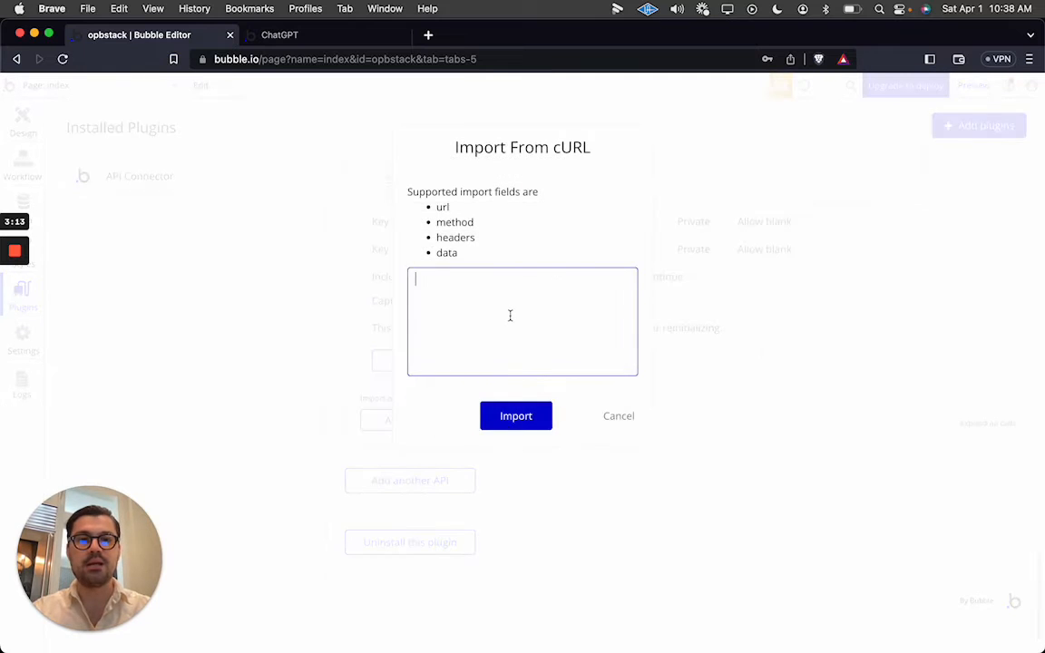
pyautogui.click(515, 416)
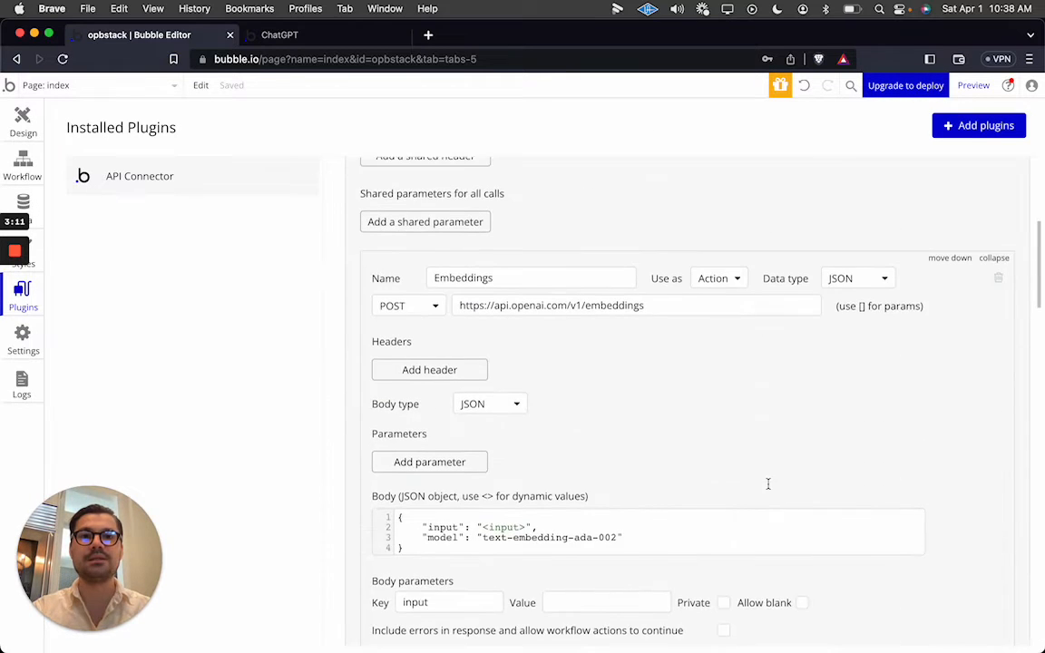
pyautogui.scroll(-3)
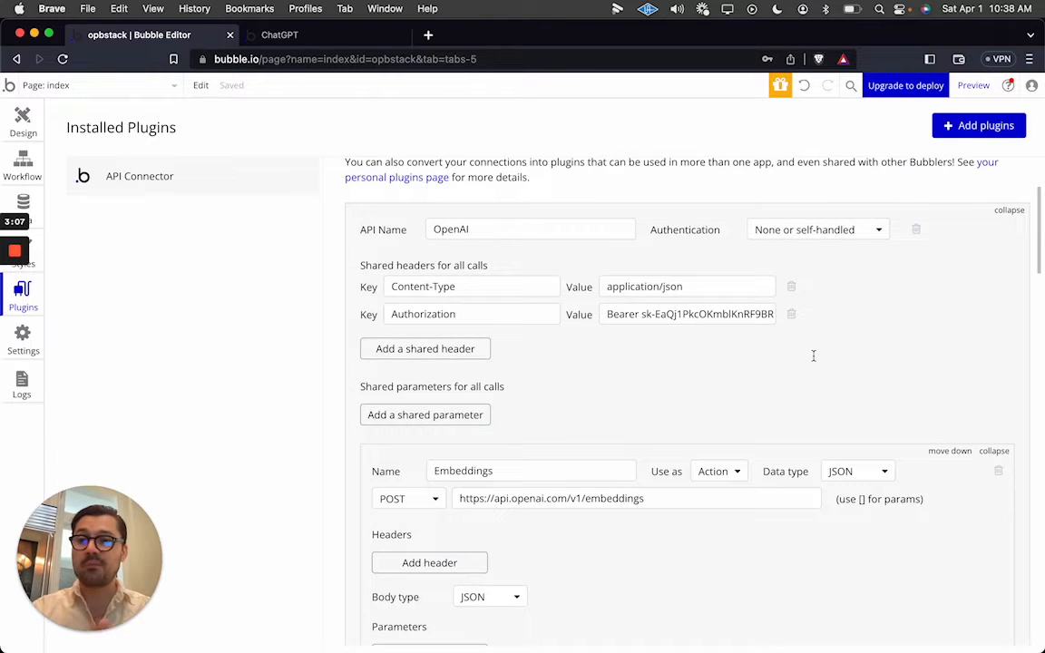
pyautogui.scroll(-3)
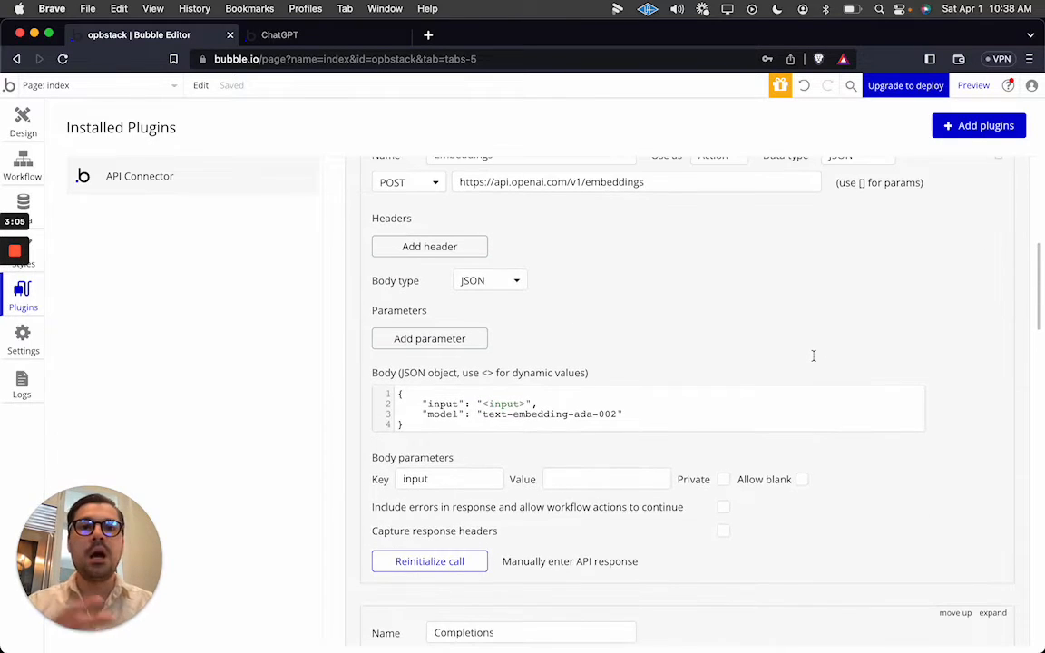
pyautogui.moveTo(650, 368)
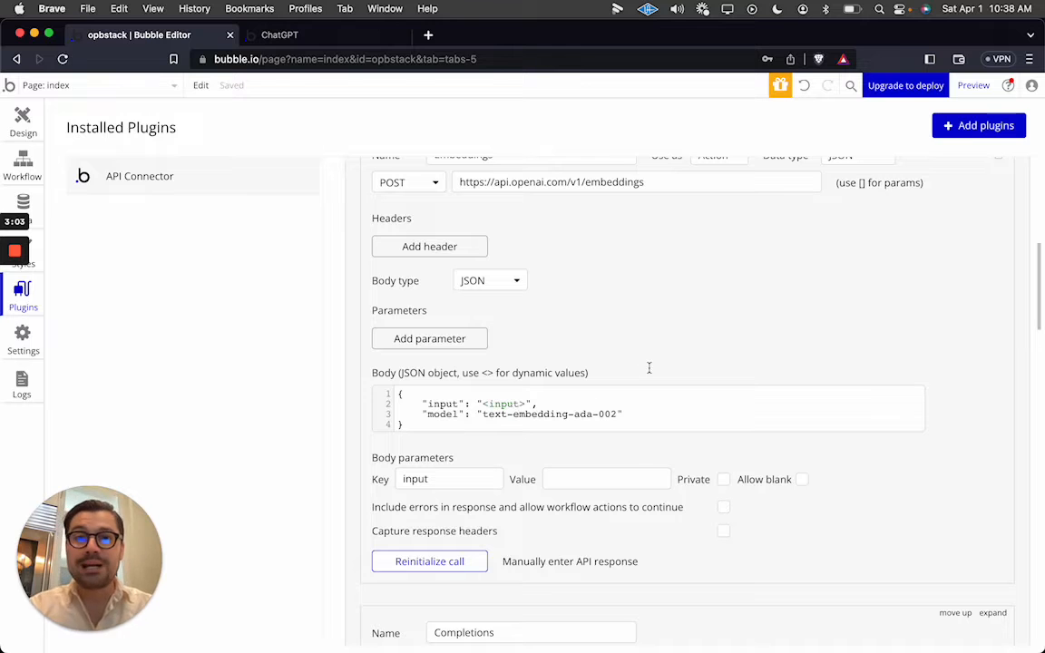
pyautogui.scroll(-3)
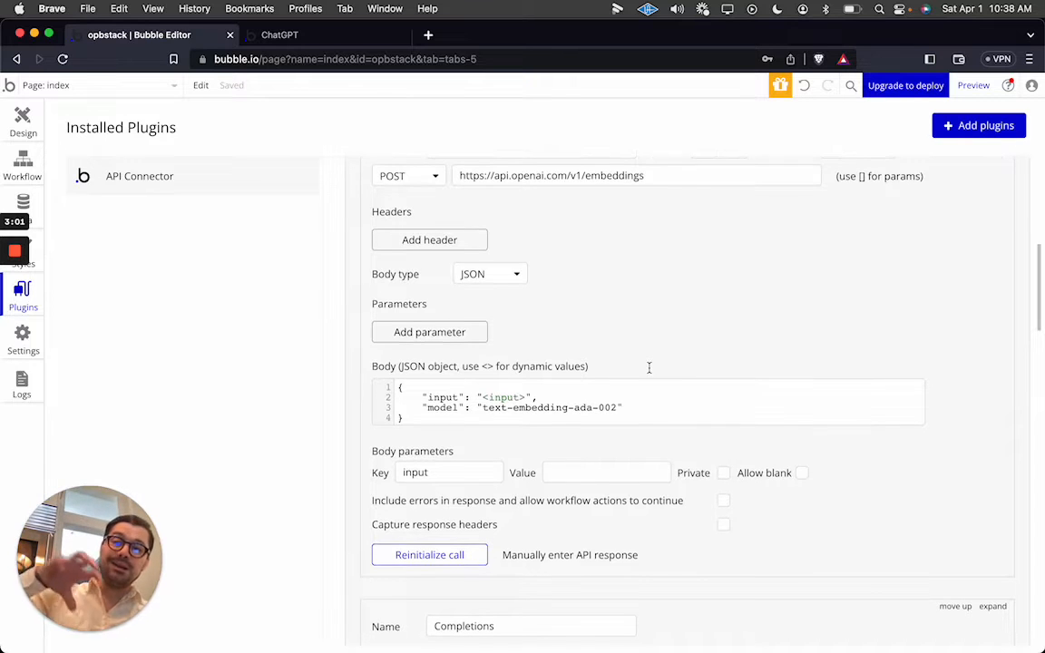
pyautogui.scroll(-3)
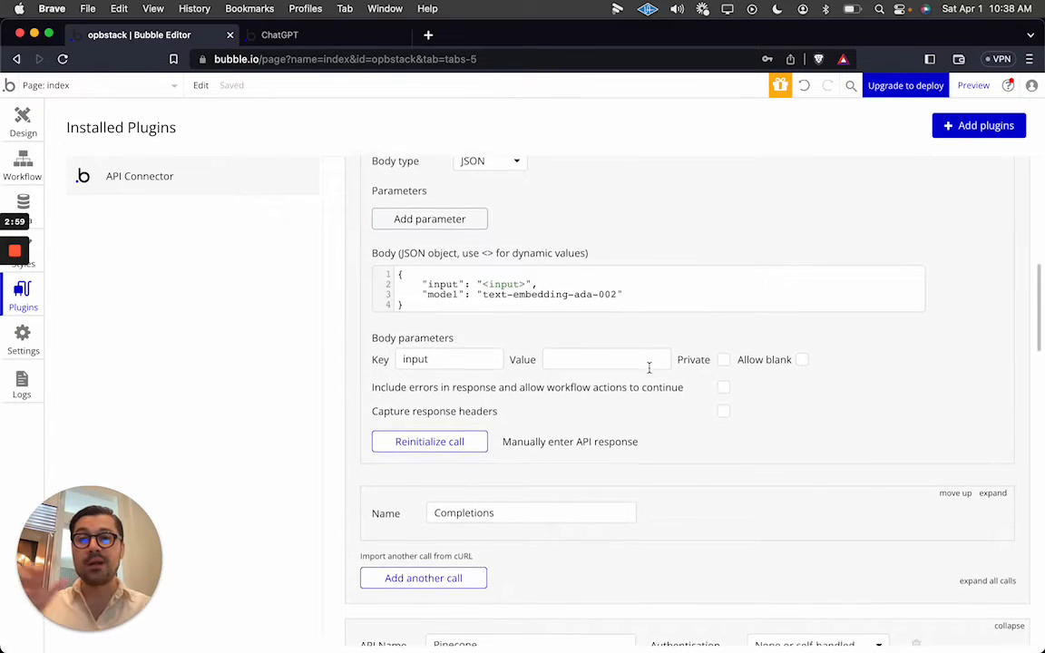
pyautogui.scroll(-3)
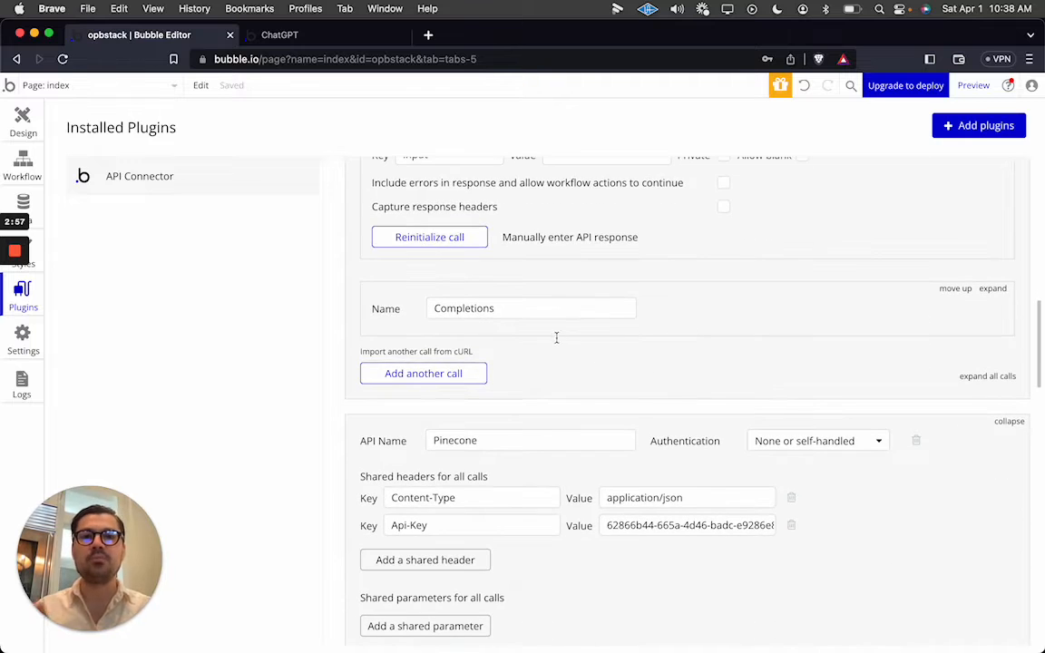
pyautogui.scroll(-3)
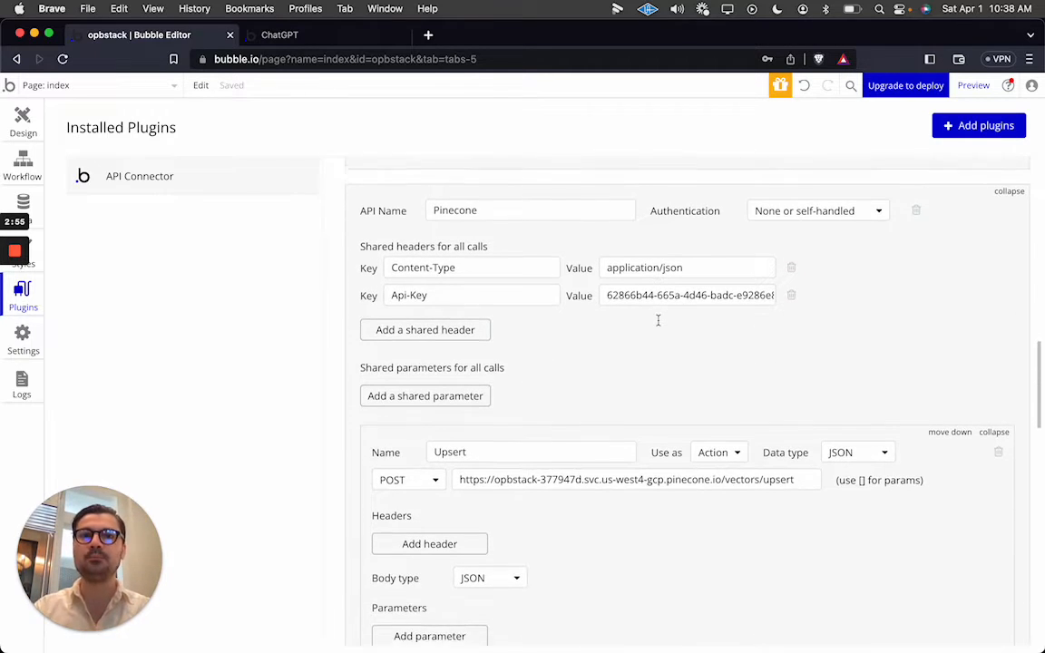
pyautogui.scroll(-3)
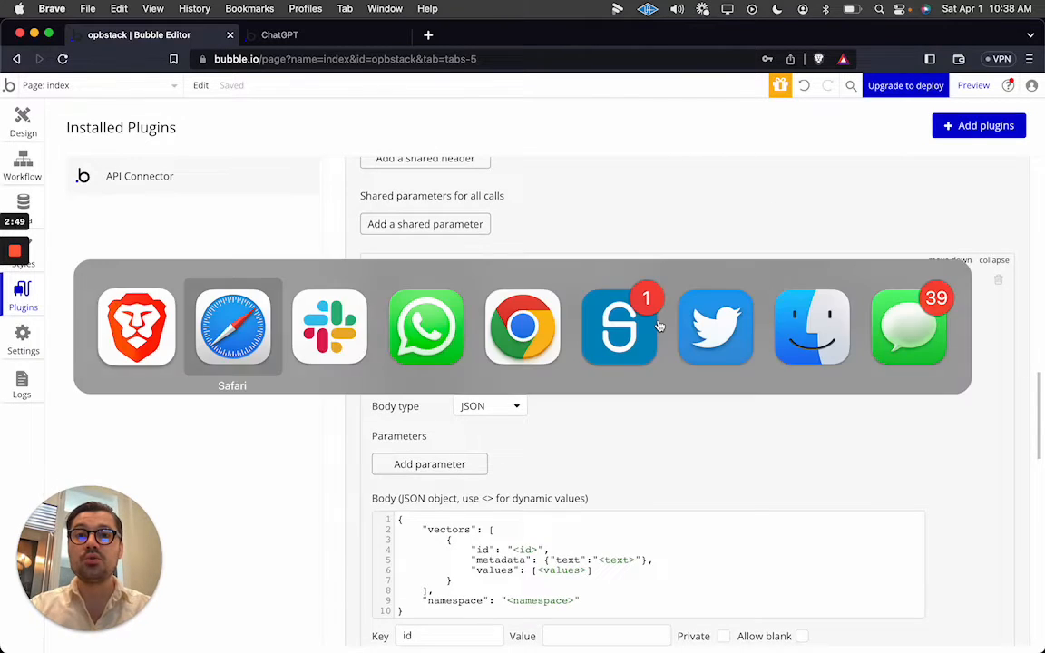
pyautogui.click(232, 327)
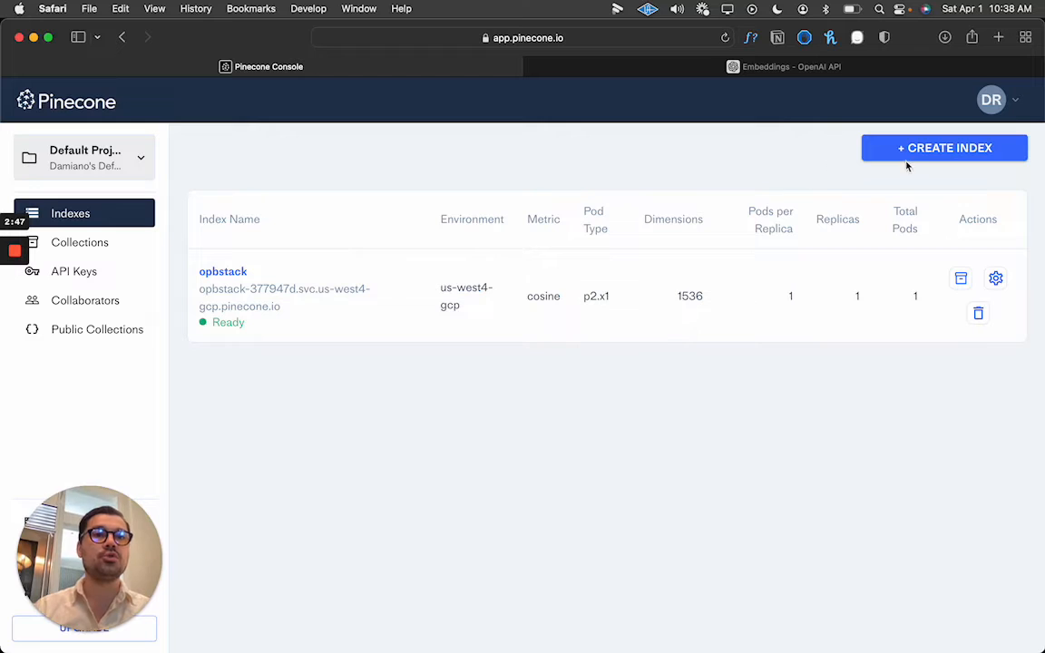
# - Fill a new-index form with 1536 dimensions and P2 pods, cancel it, and view the opbstack index
pyautogui.click(944, 149)
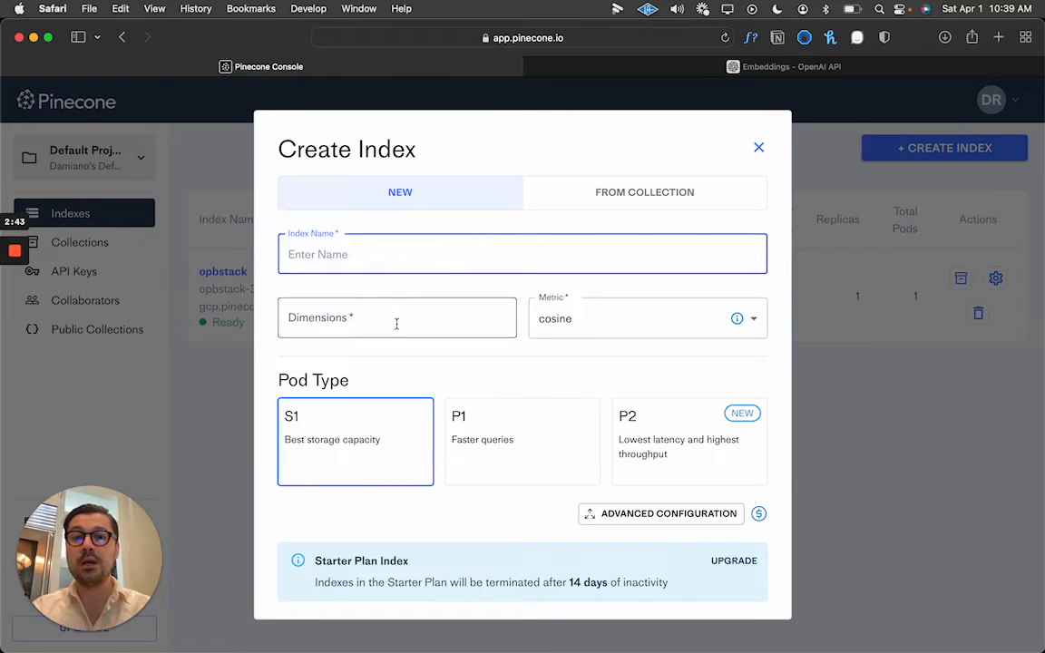
pyautogui.write('1536')
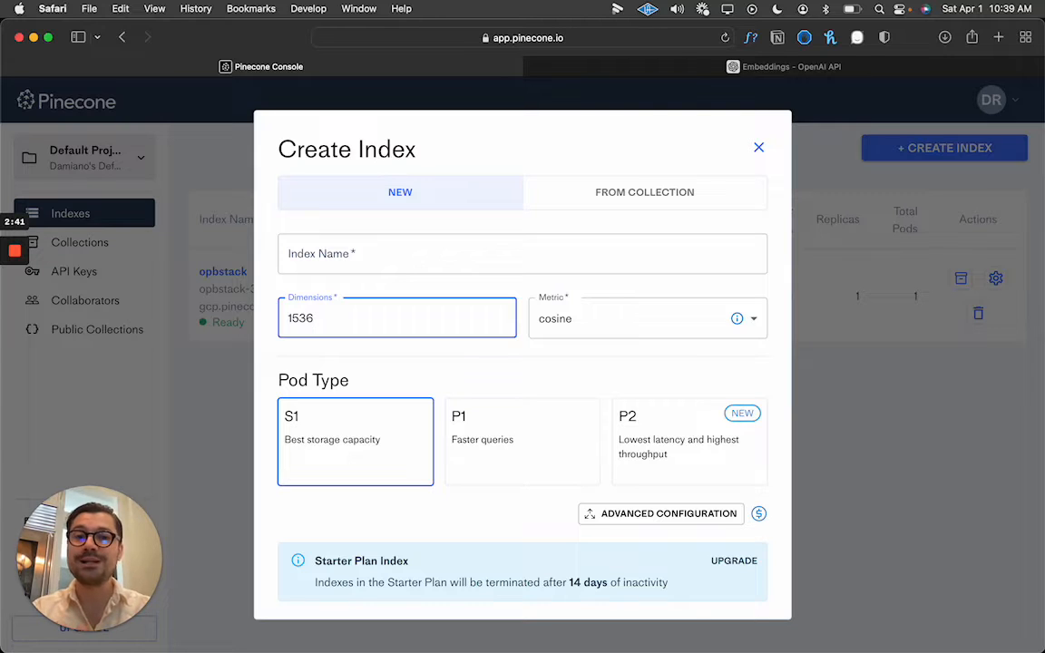
pyautogui.click(689, 443)
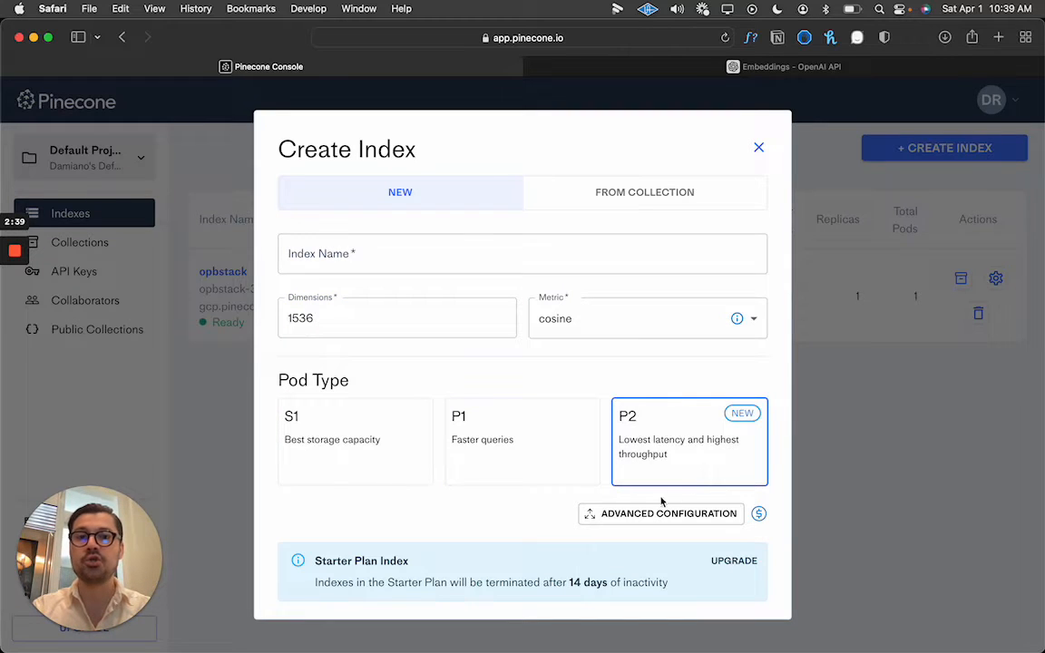
pyautogui.click(759, 147)
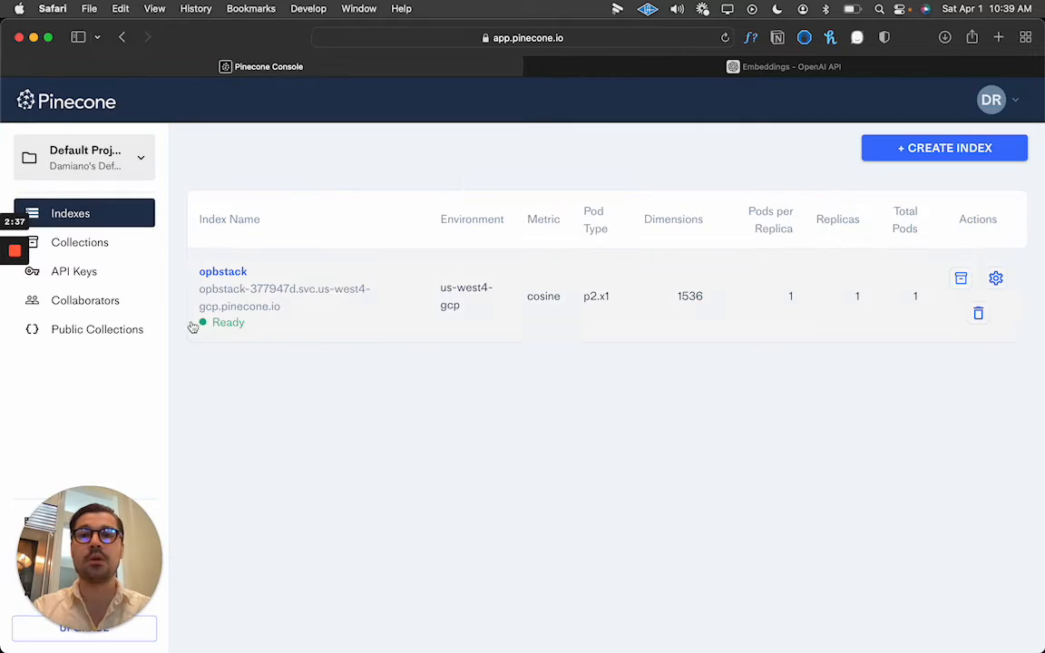
pyautogui.click(221, 272)
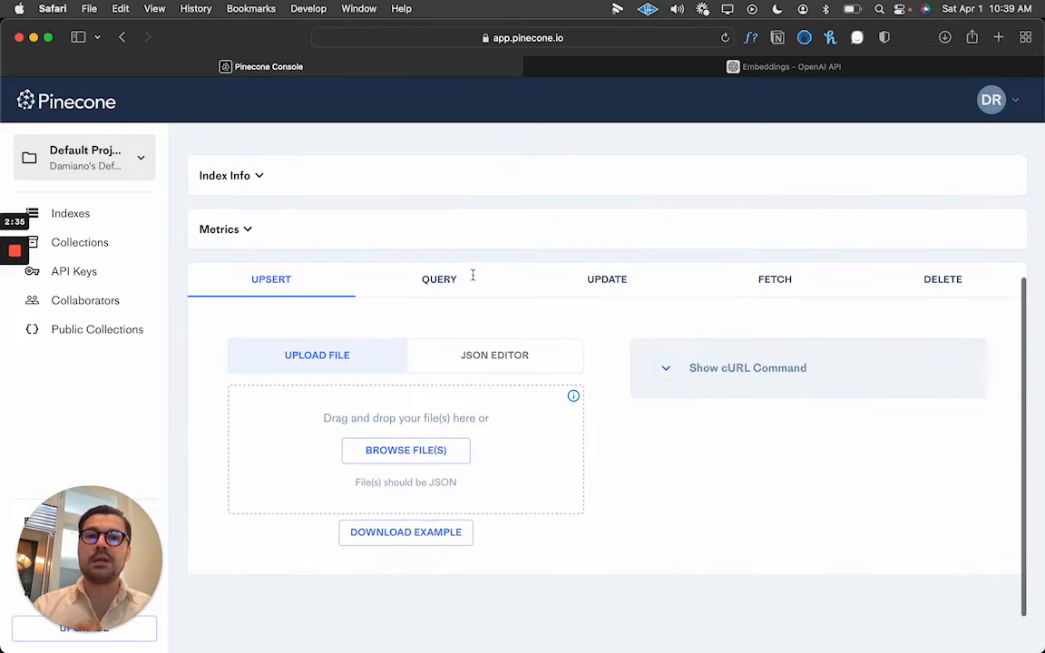
pyautogui.moveTo(381, 312)
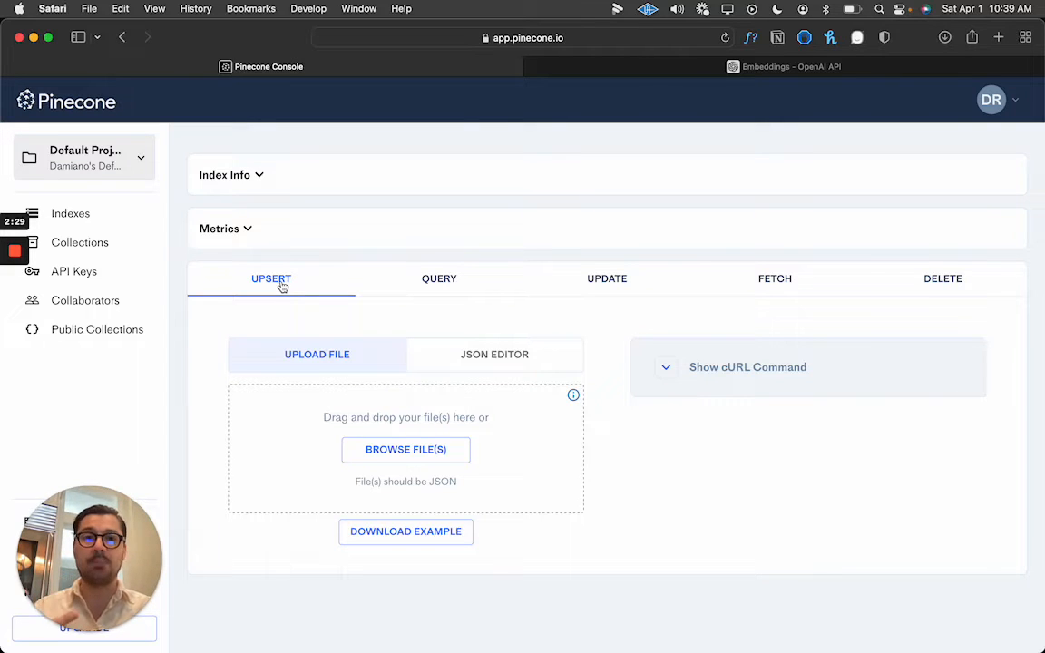
pyautogui.moveTo(405, 318)
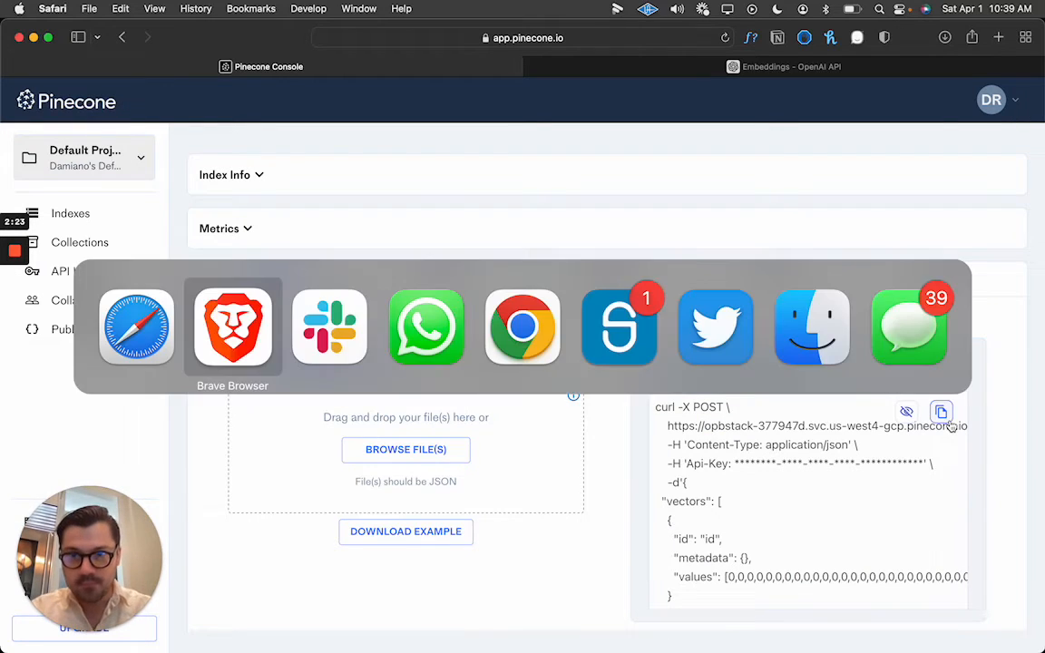
# - Locate the Pinecone Query call in the API Connector and move to the workflow editor
pyautogui.click(232, 327)
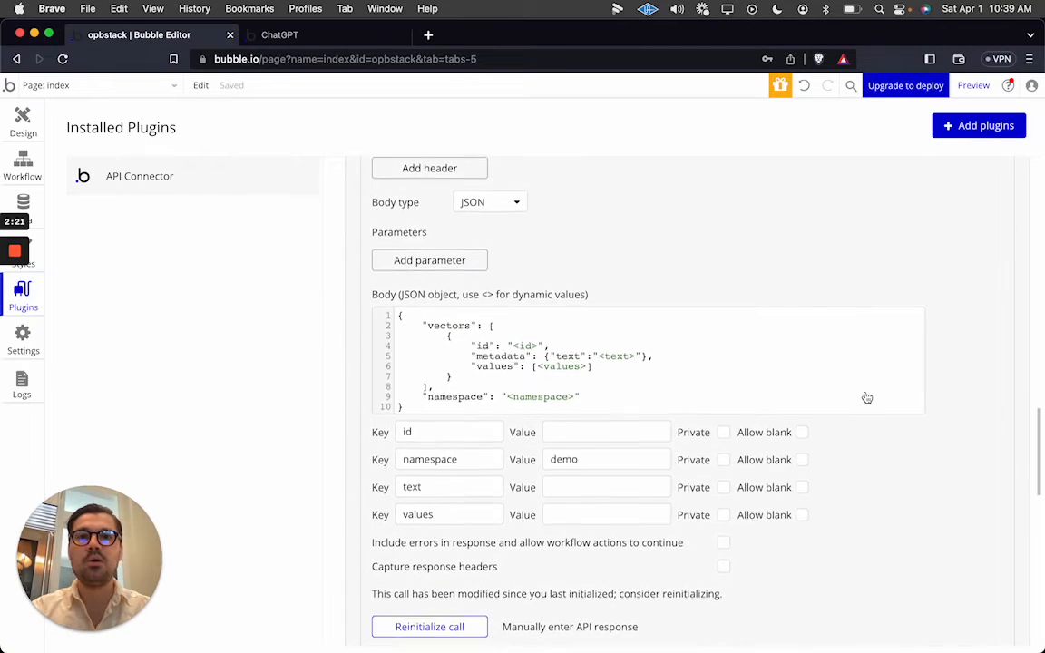
pyautogui.scroll(-3)
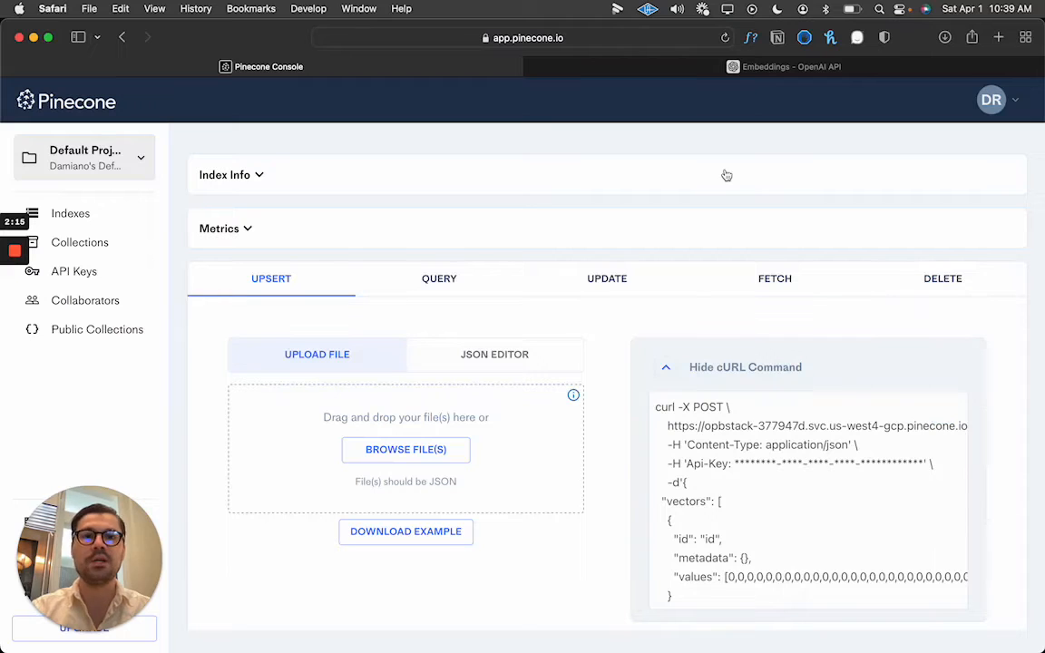
pyautogui.click(439, 280)
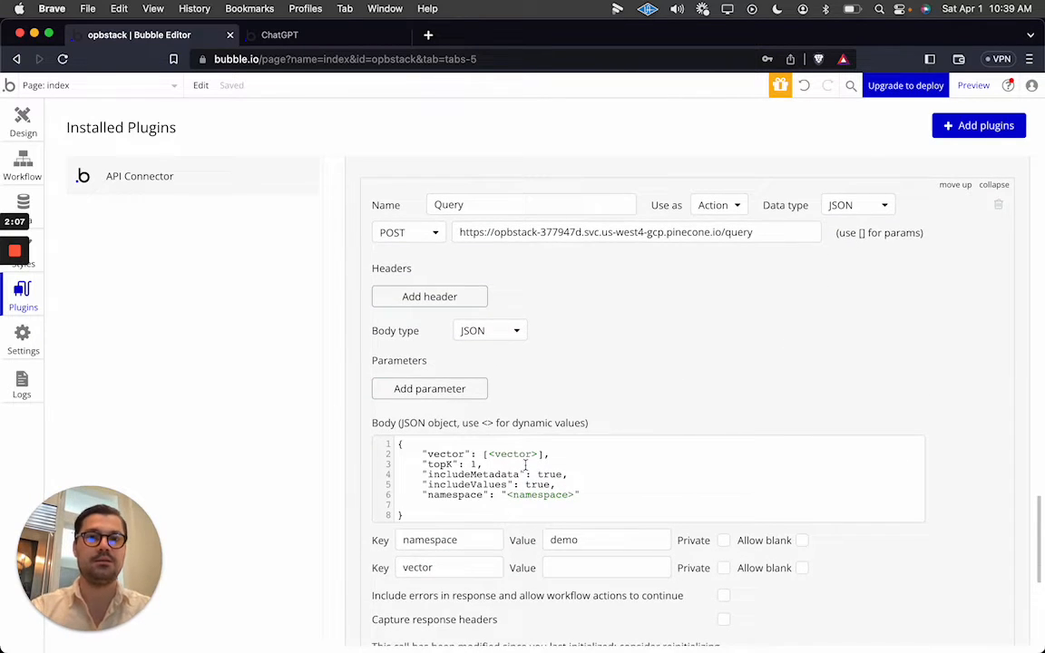
pyautogui.scroll(-3)
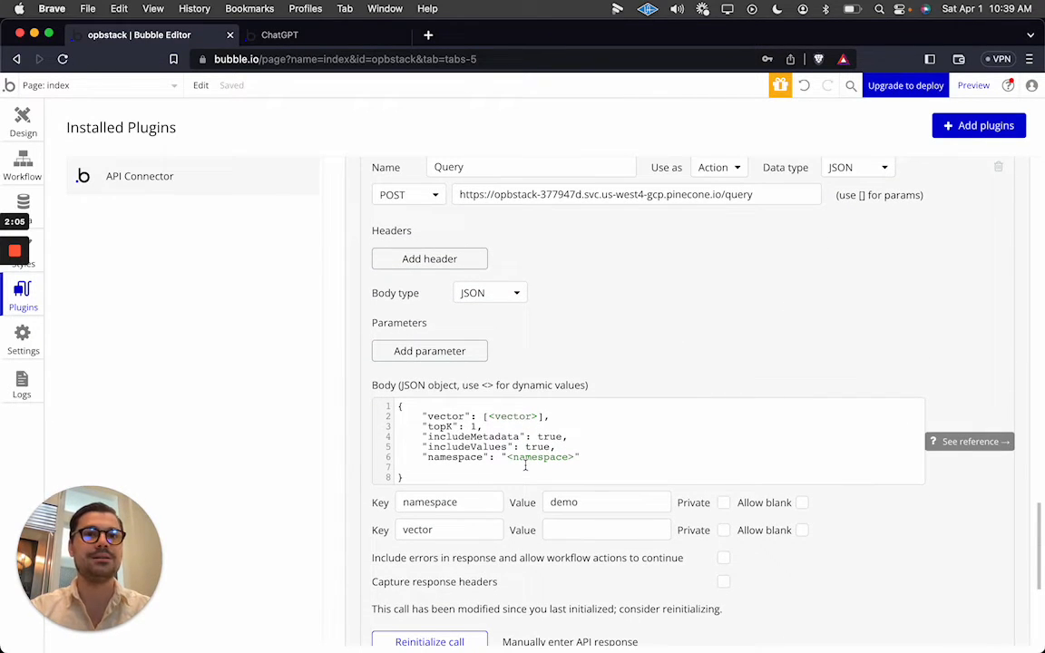
pyautogui.click(22, 164)
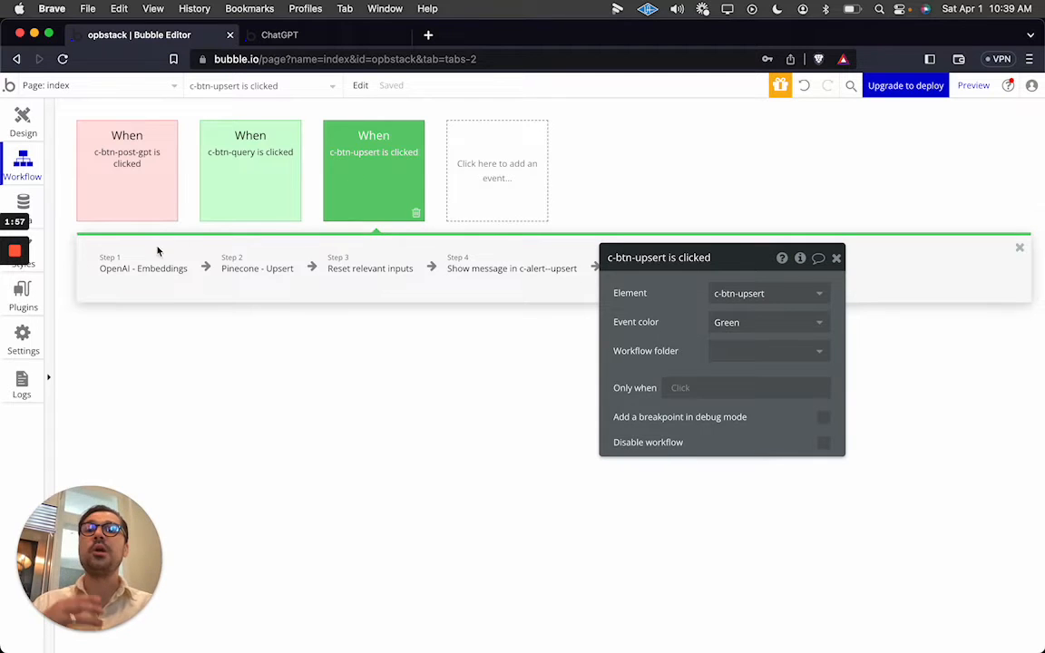
# - Review the upsert workflow's embeddings step, upsert settings and random id generation, then select the query workflow
pyautogui.click(141, 269)
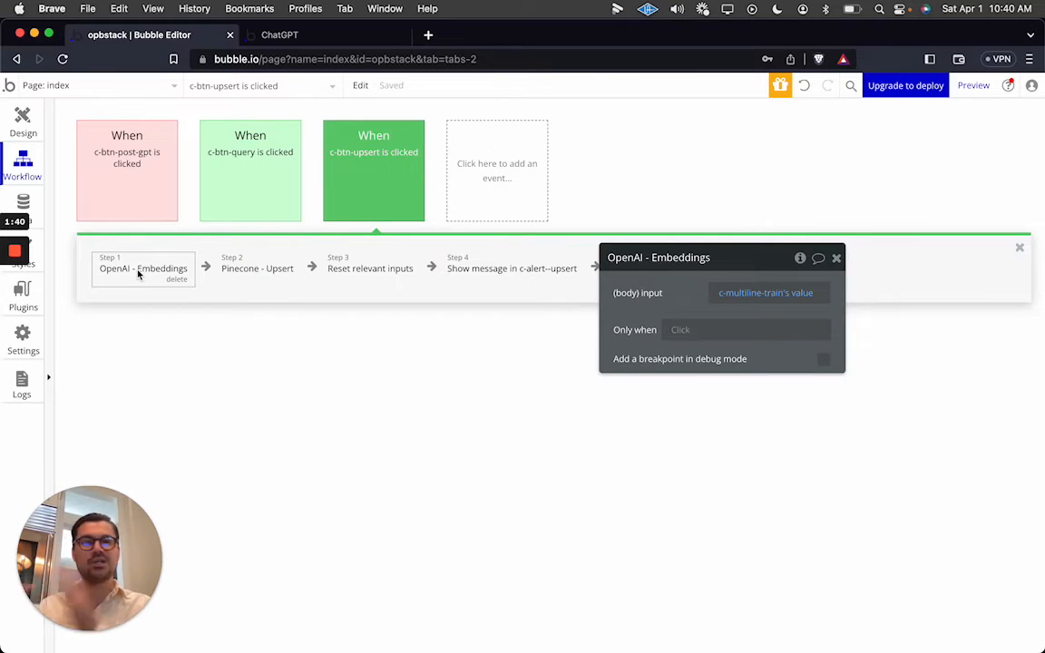
pyautogui.click(258, 268)
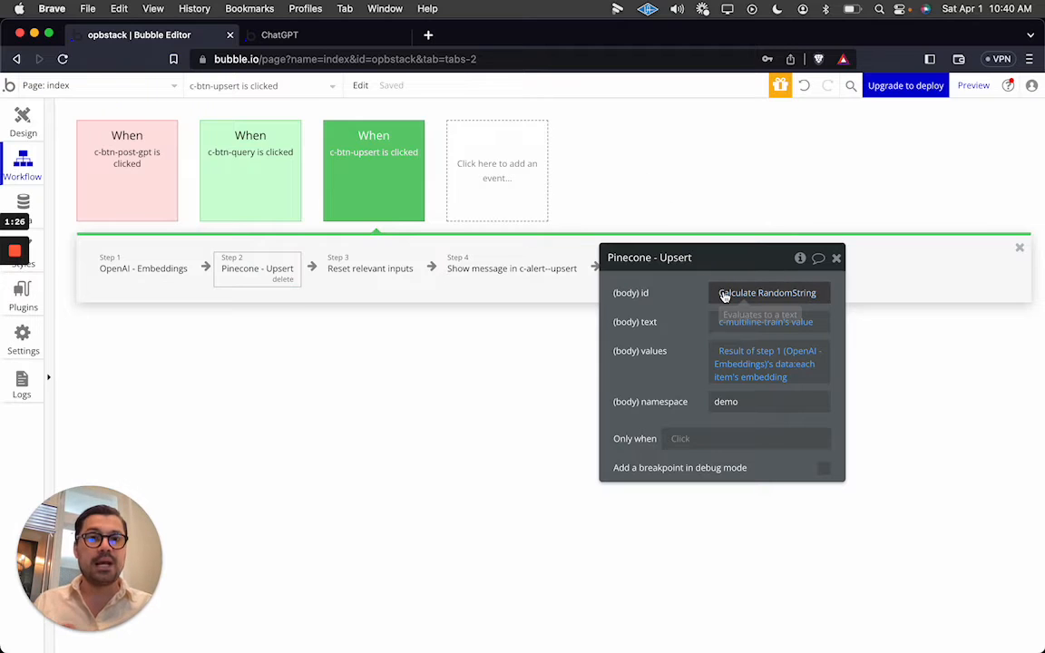
pyautogui.click(768, 292)
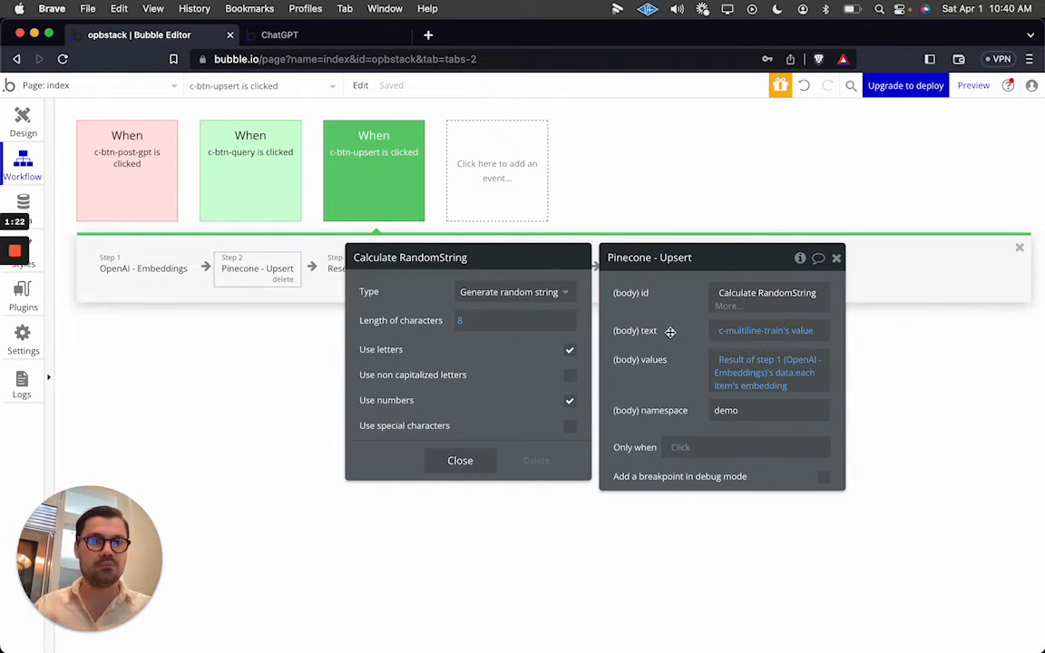
pyautogui.click(459, 461)
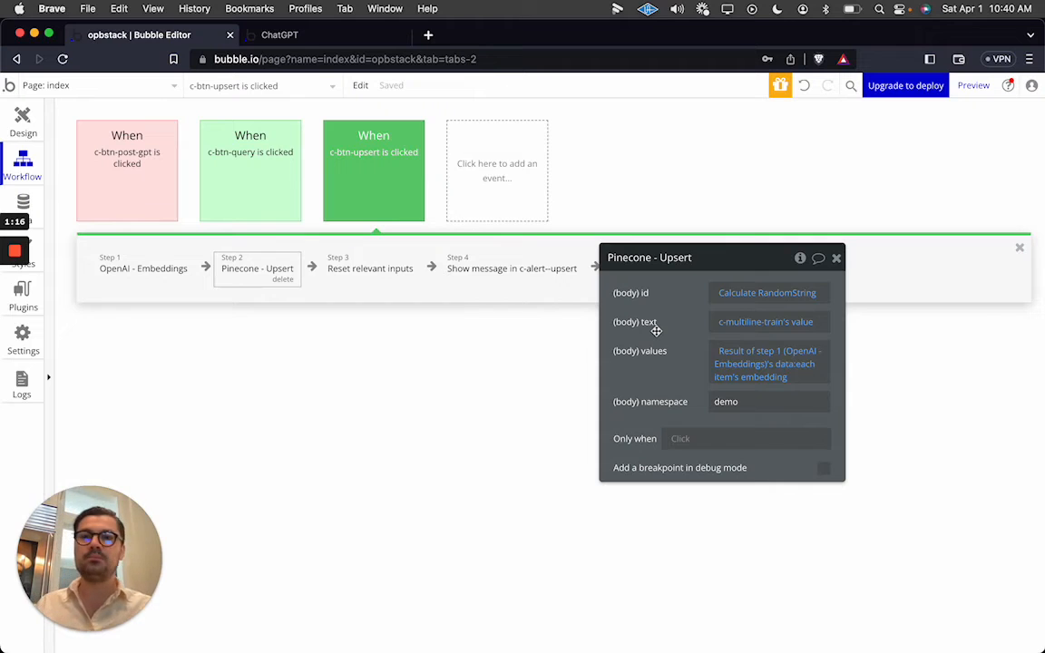
pyautogui.click(141, 269)
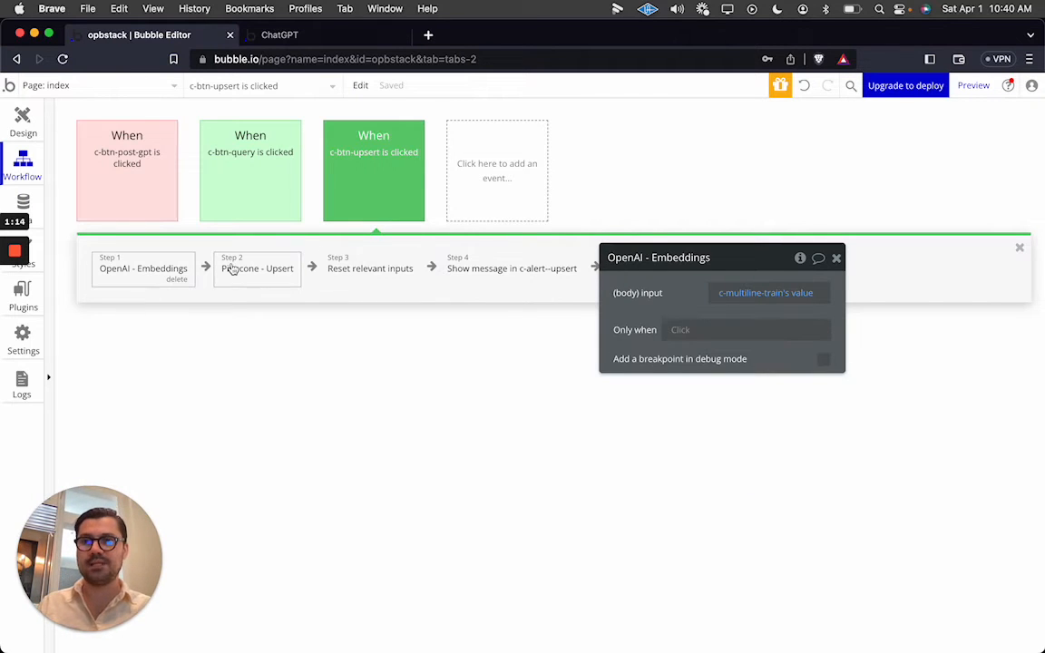
pyautogui.click(258, 269)
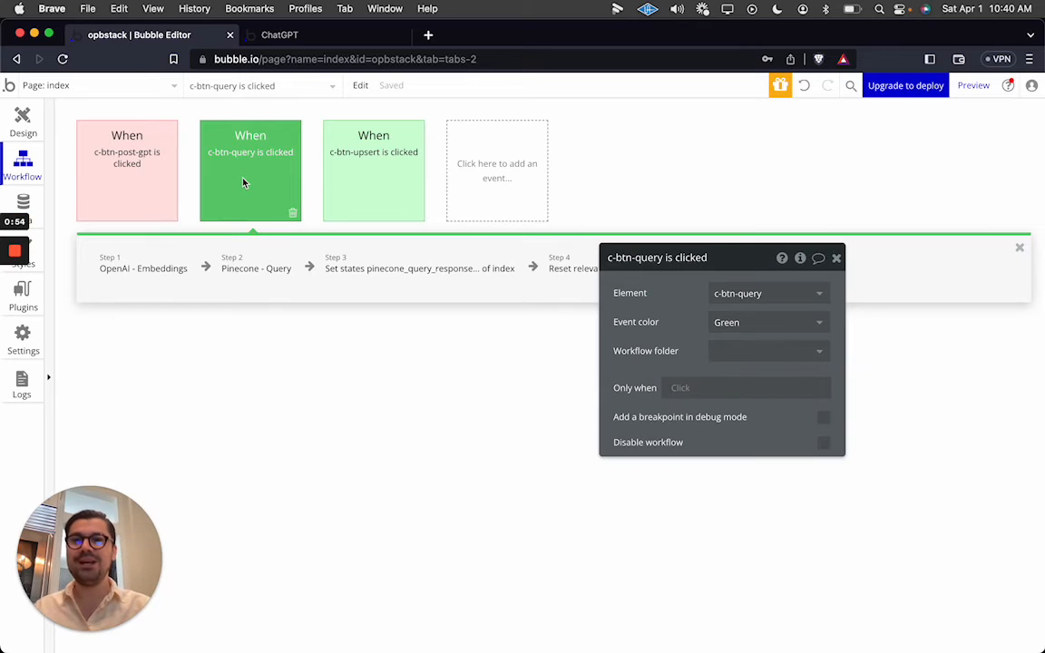
# - Review the query workflow's embeddings, Pinecone query and set-state steps, then return to the app preview
pyautogui.click(141, 269)
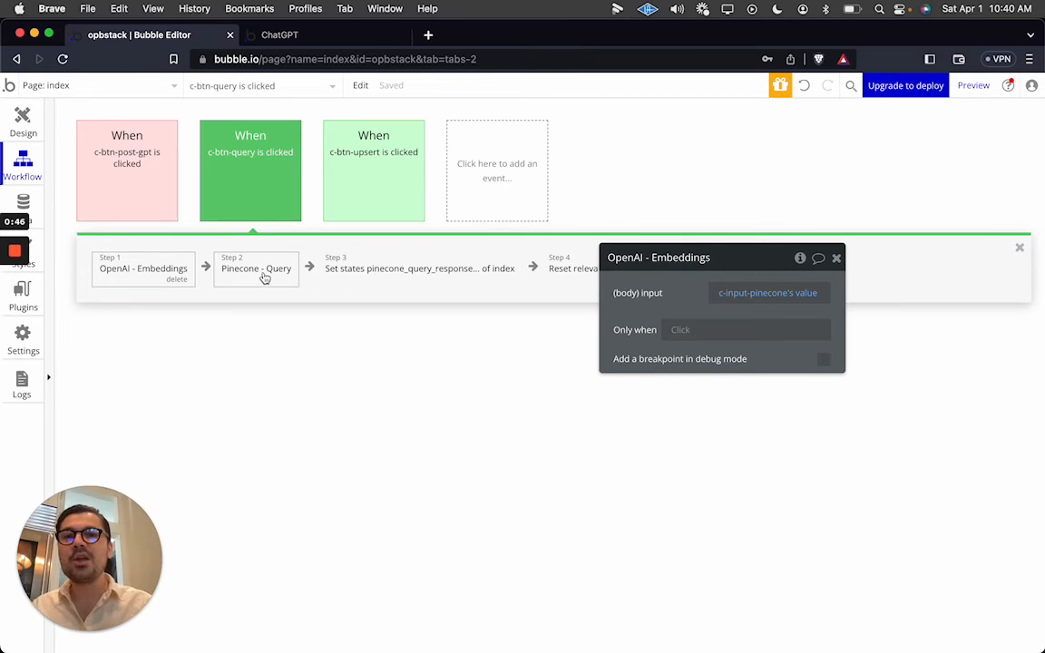
pyautogui.click(256, 269)
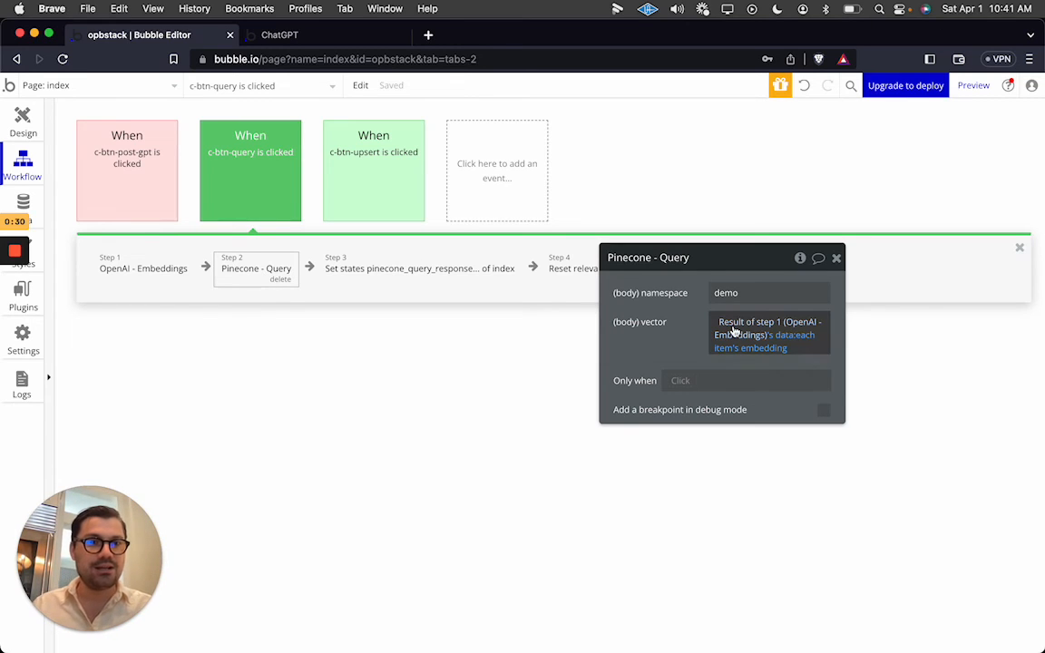
pyautogui.moveTo(715, 334)
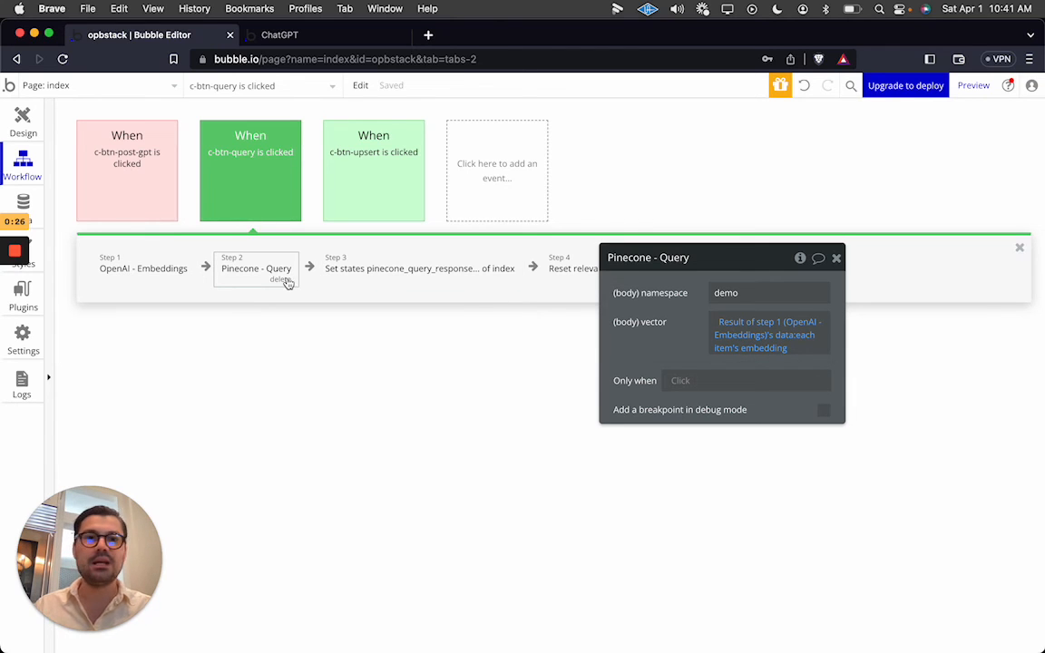
pyautogui.click(420, 268)
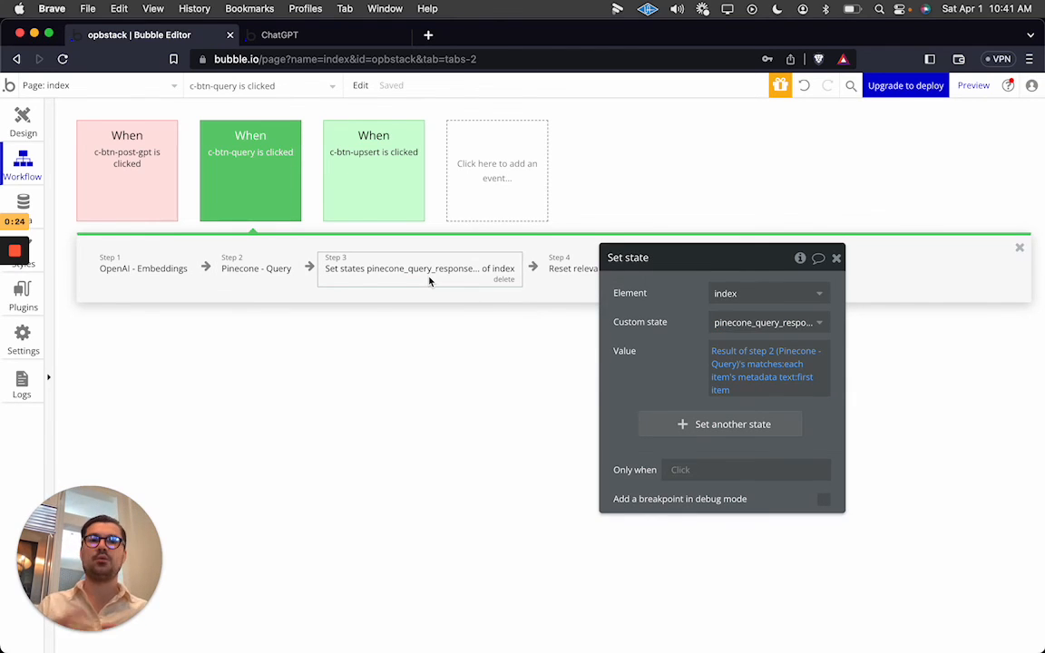
pyautogui.click(281, 34)
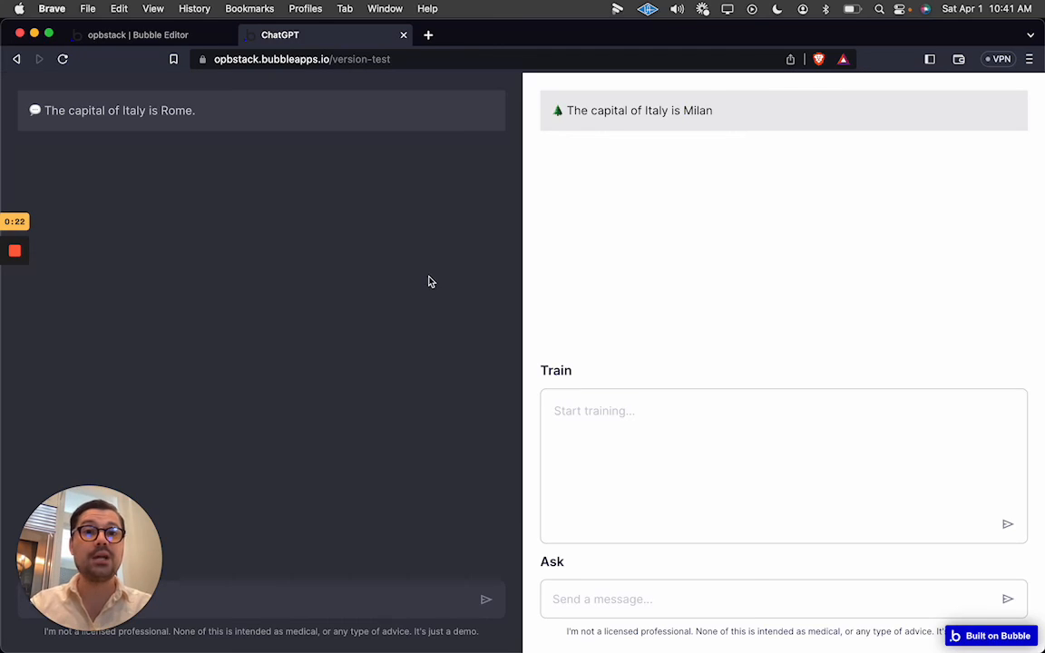